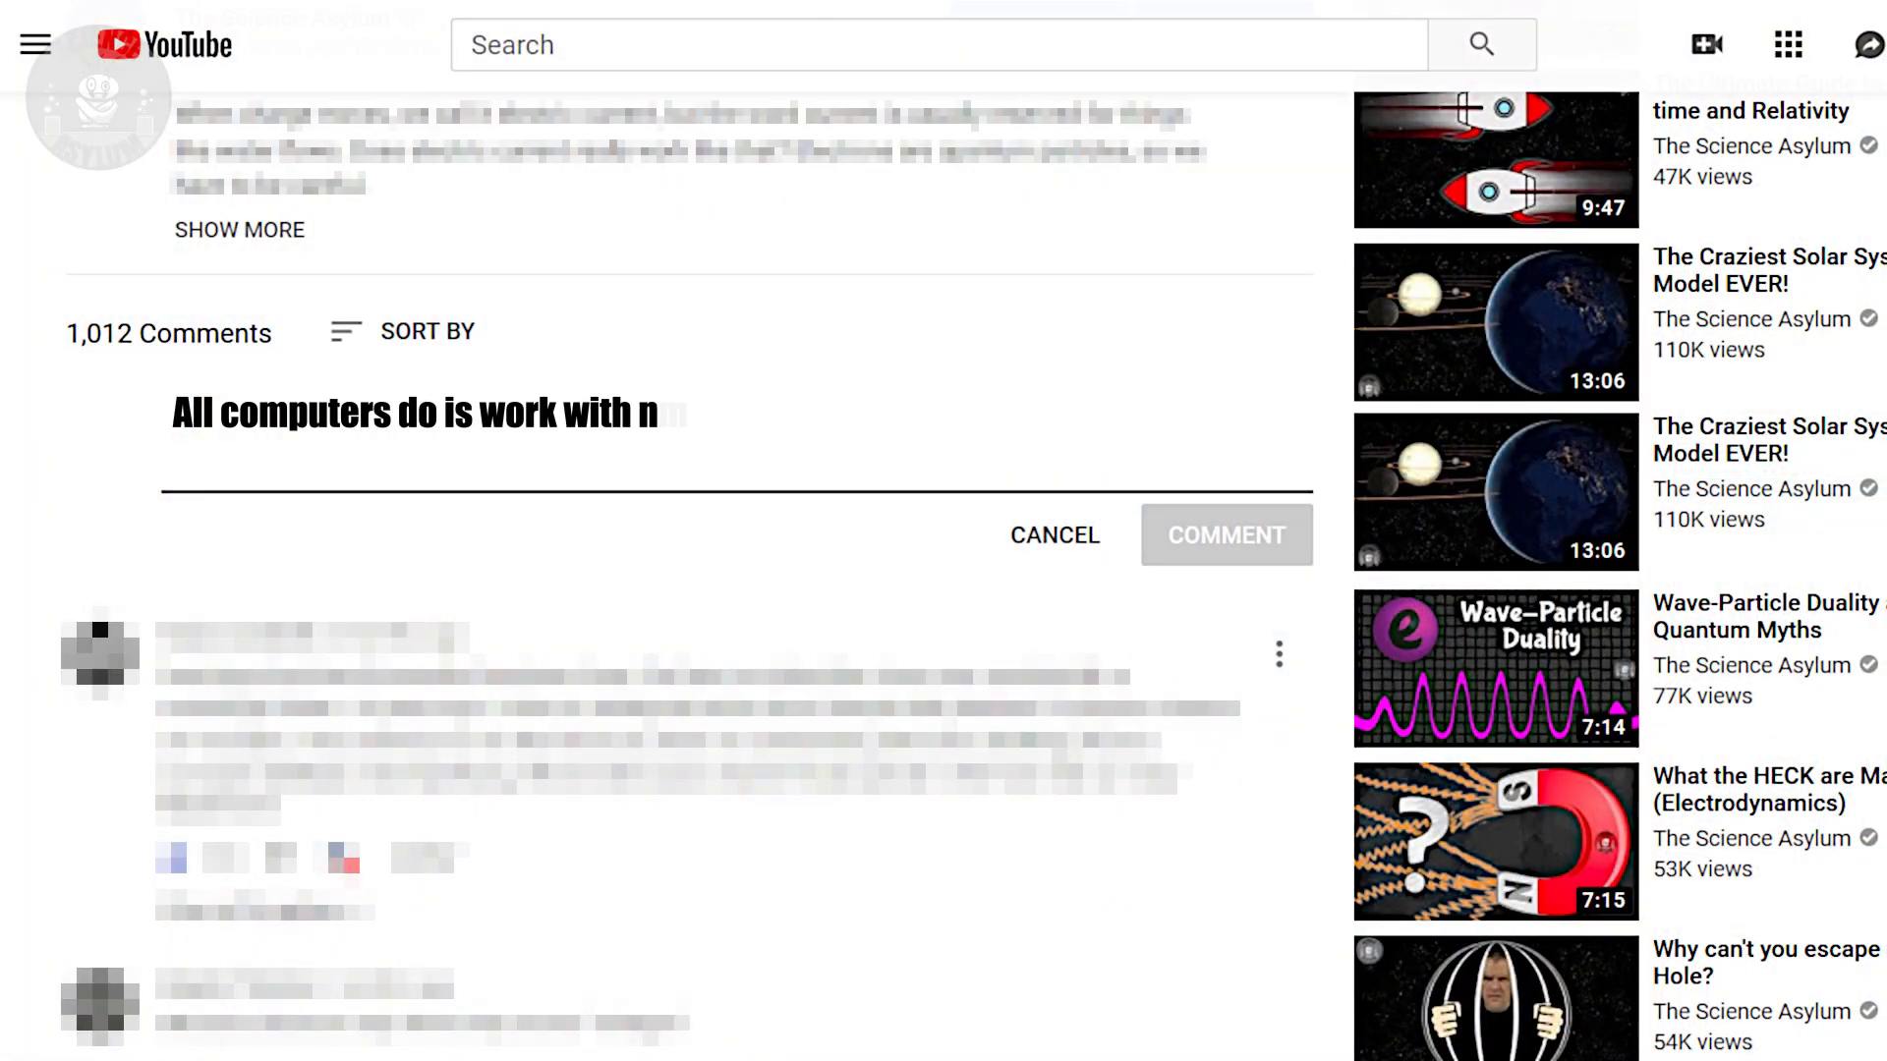
type("umbers... so your simulatio")
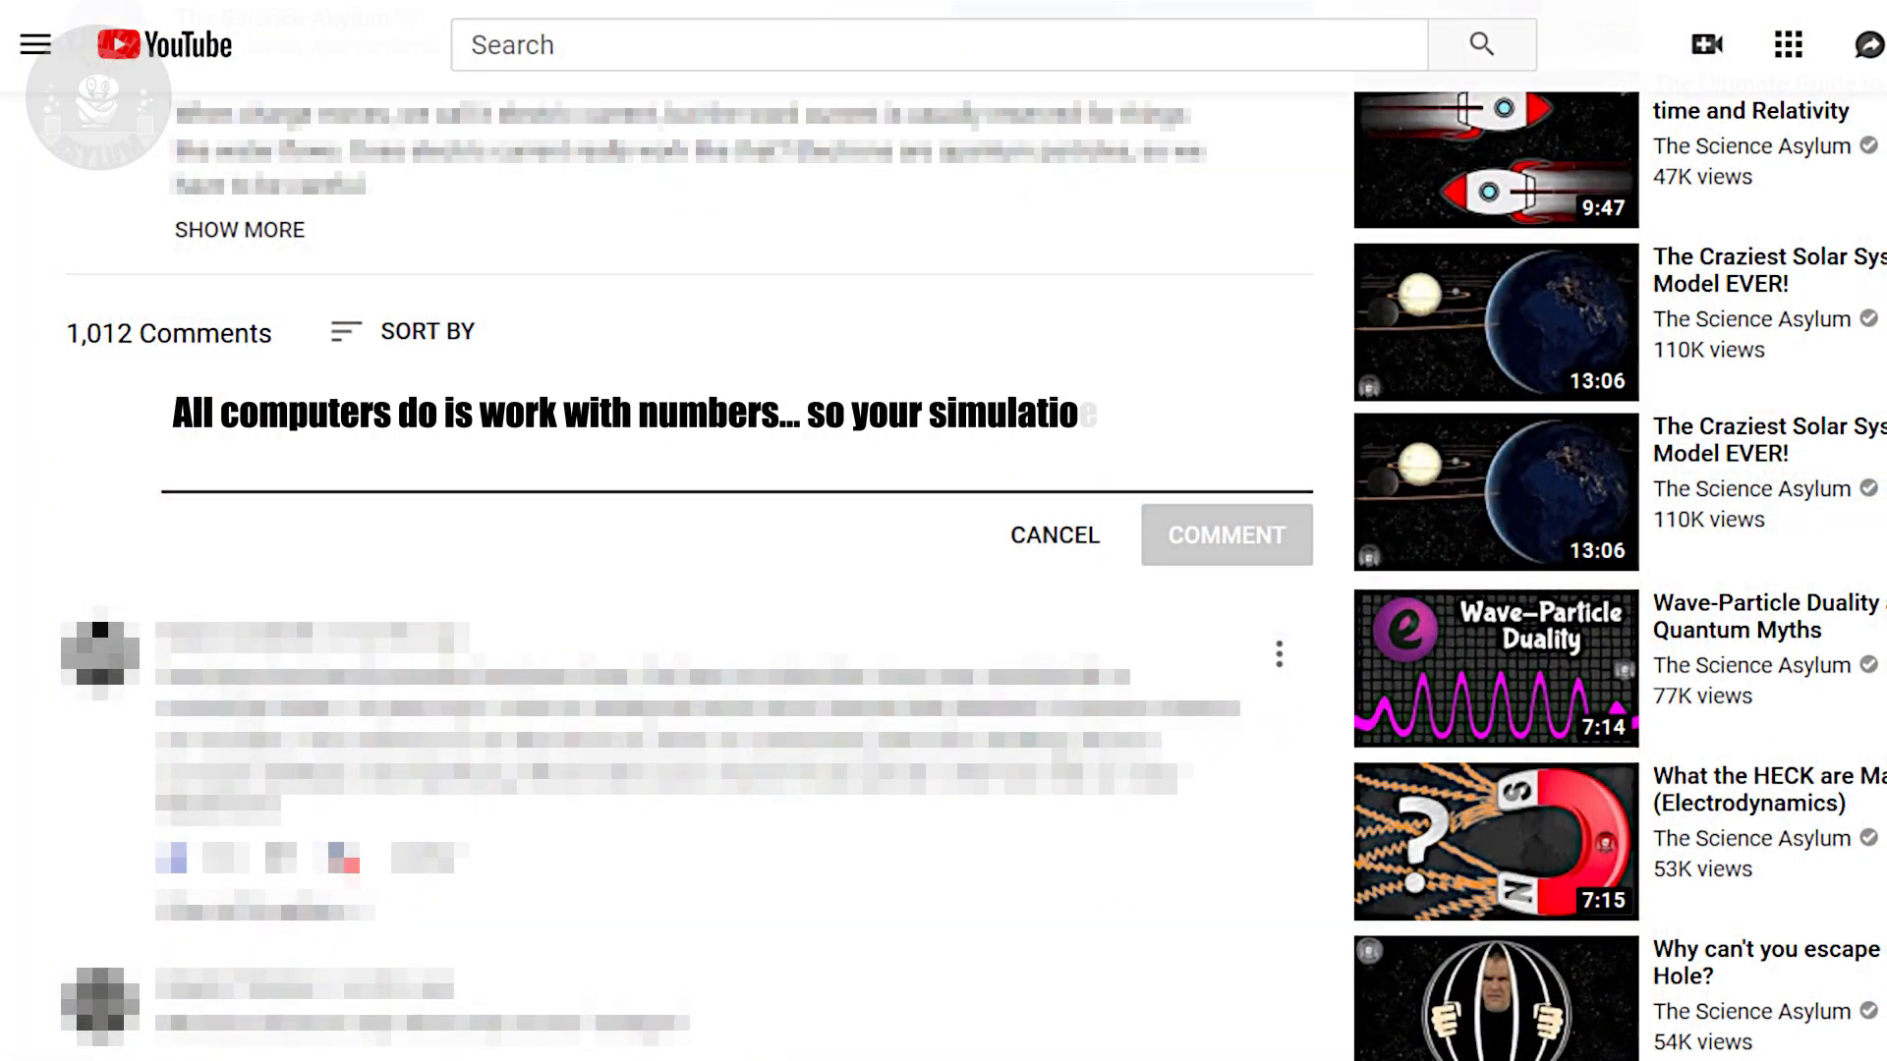
type("n is assuming pi exists in order to w")
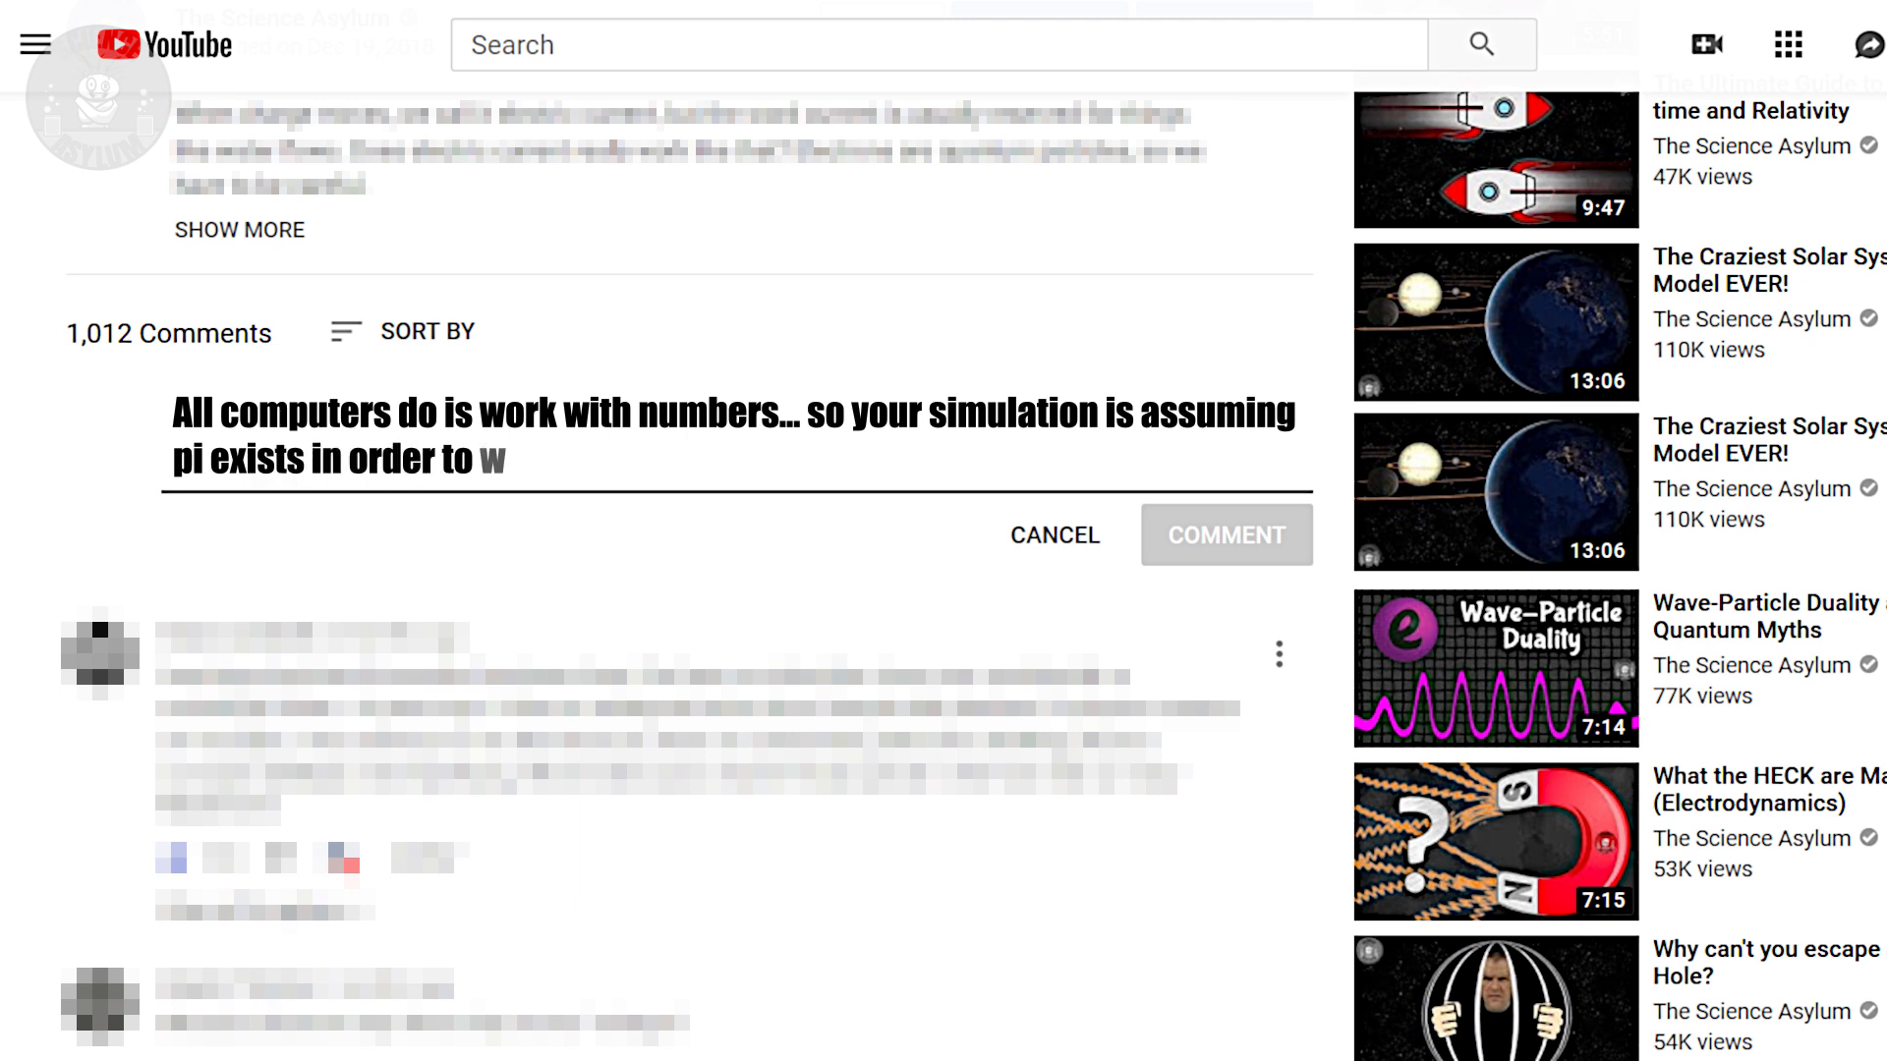
type("prove pi exists. Check. P")
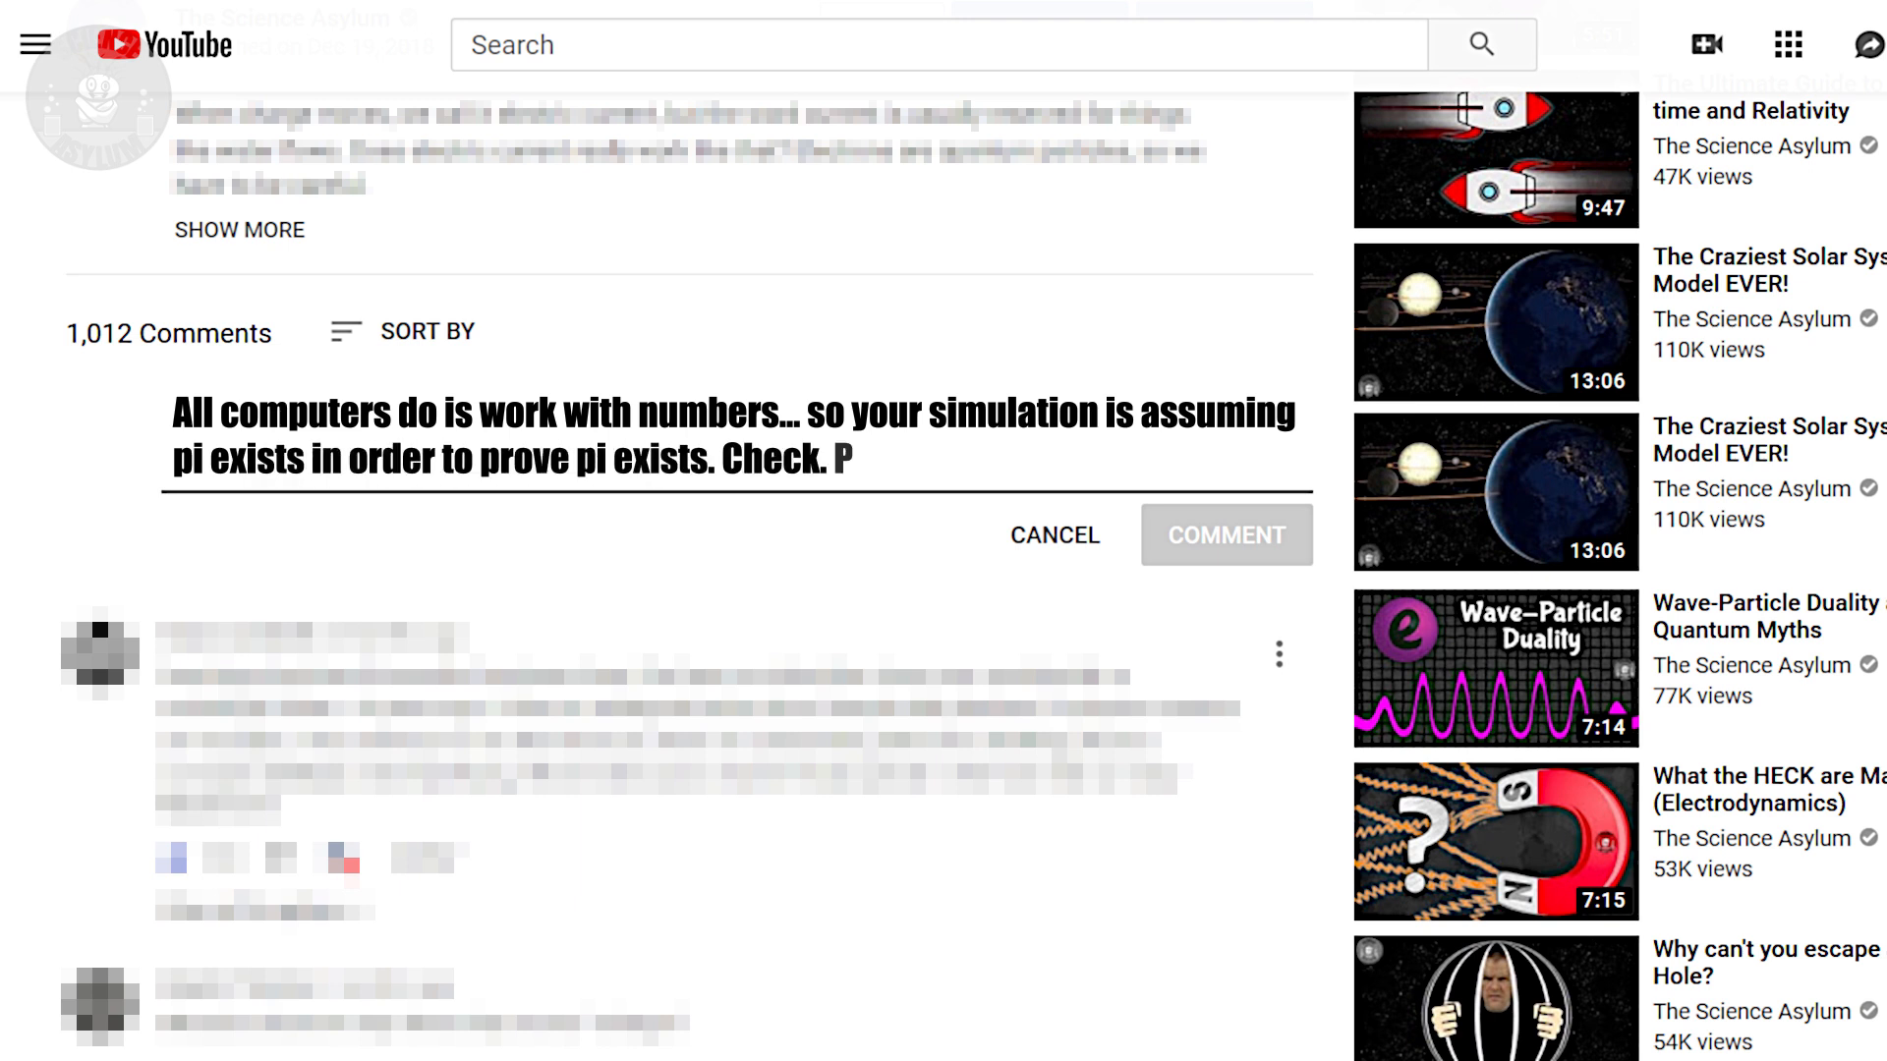